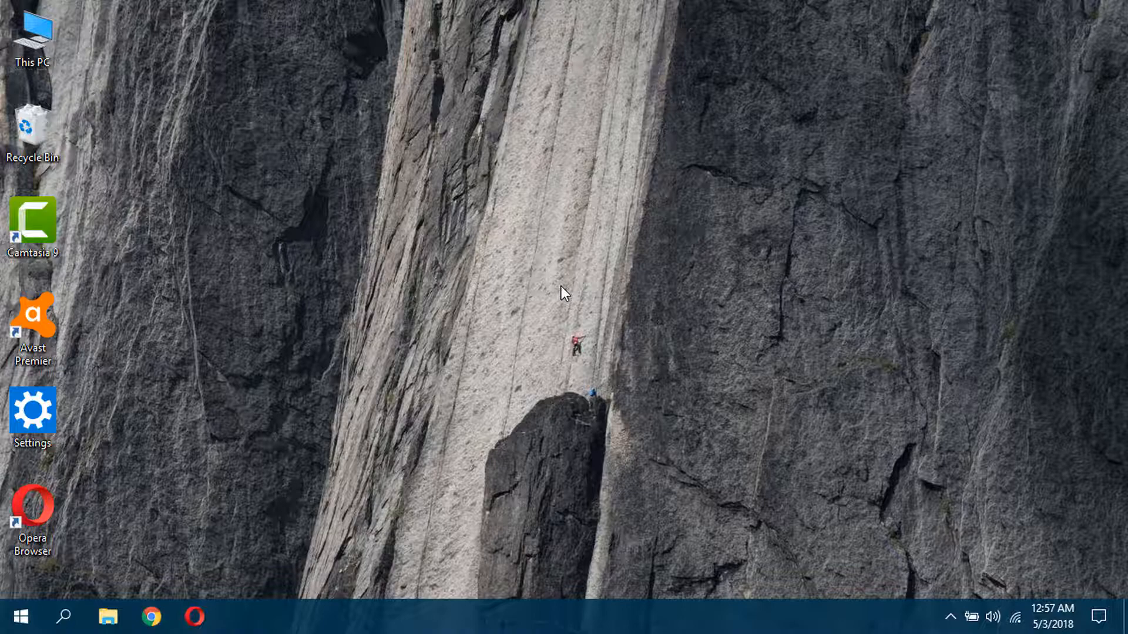
mouse_move(57, 613)
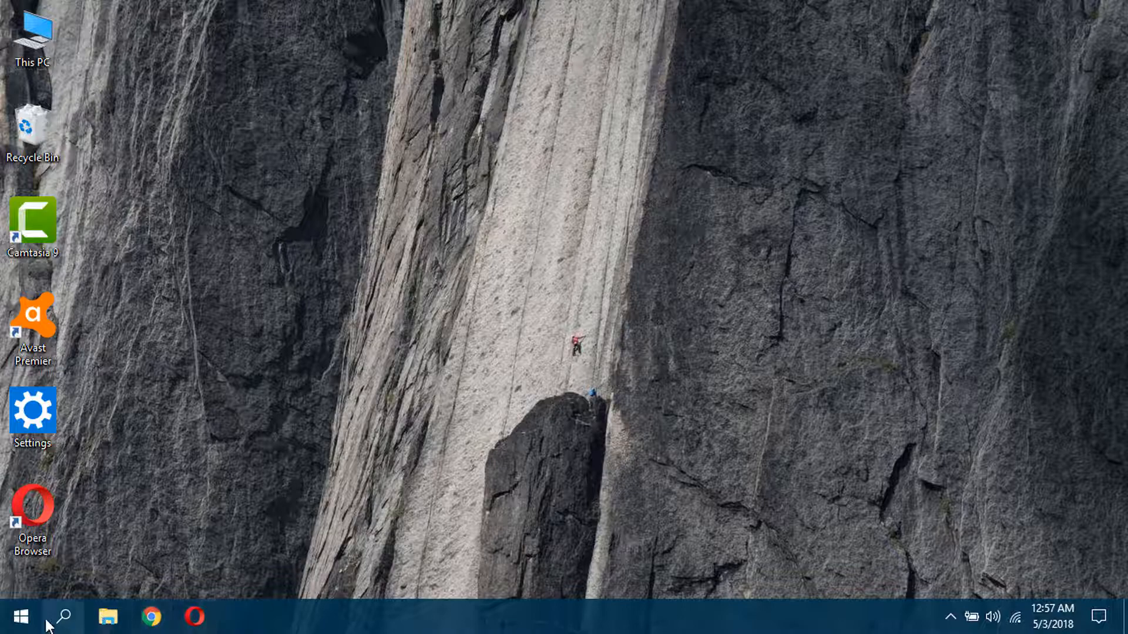
- Bring up the Start menu from the taskbar Start button
click(17, 615)
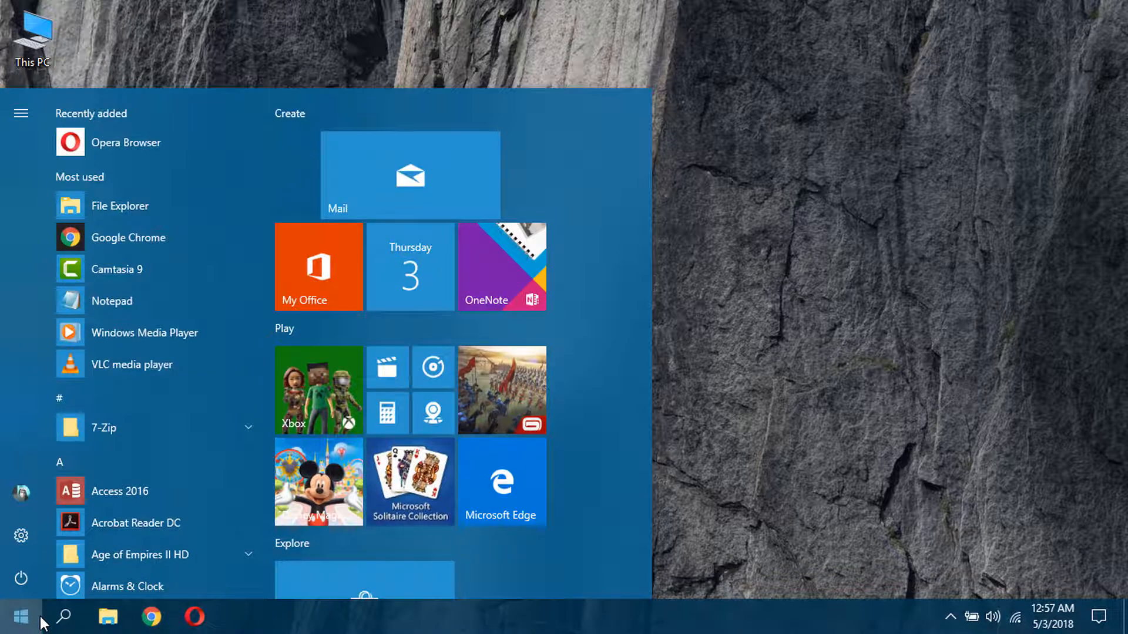
mouse_move(39, 565)
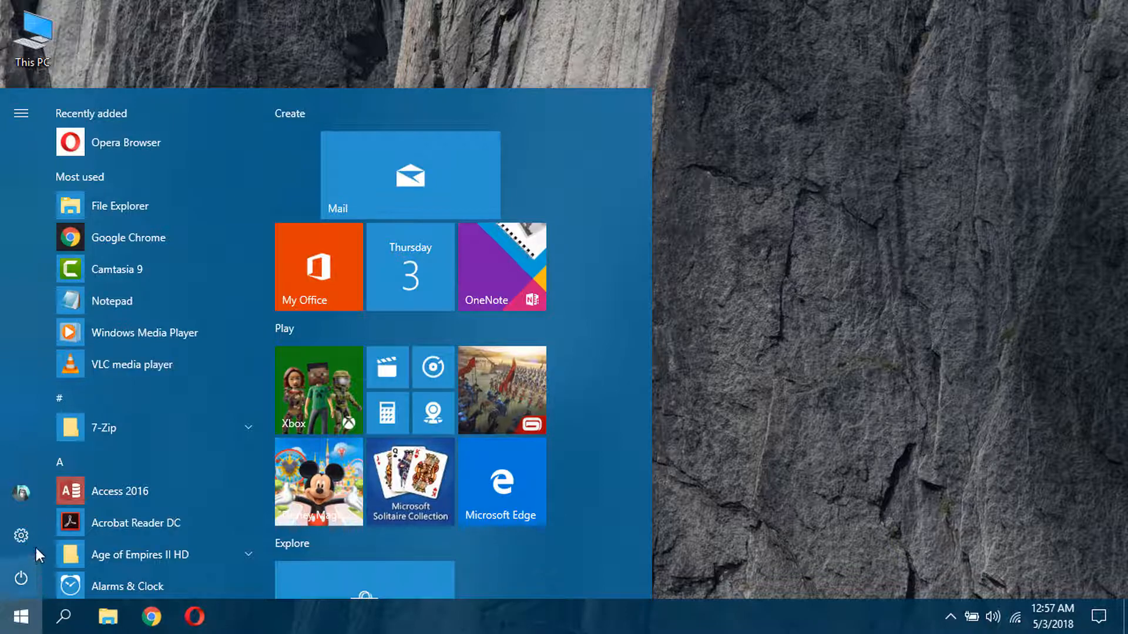
mouse_move(39, 543)
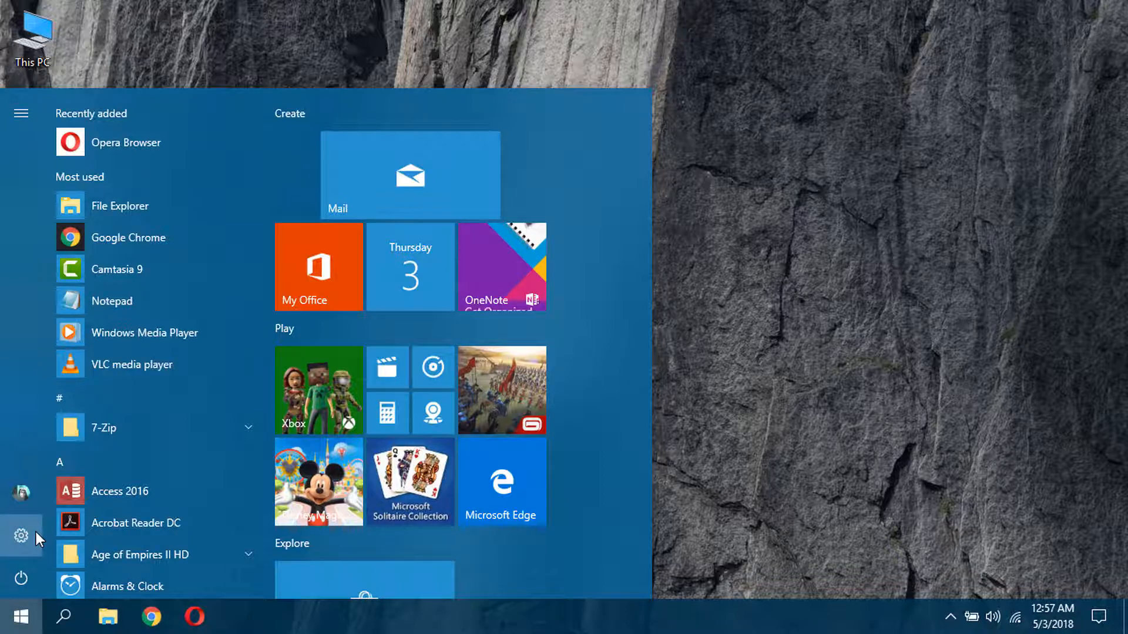
- Launch Windows Settings from the Start menu gear to reach Apps & features
click(16, 533)
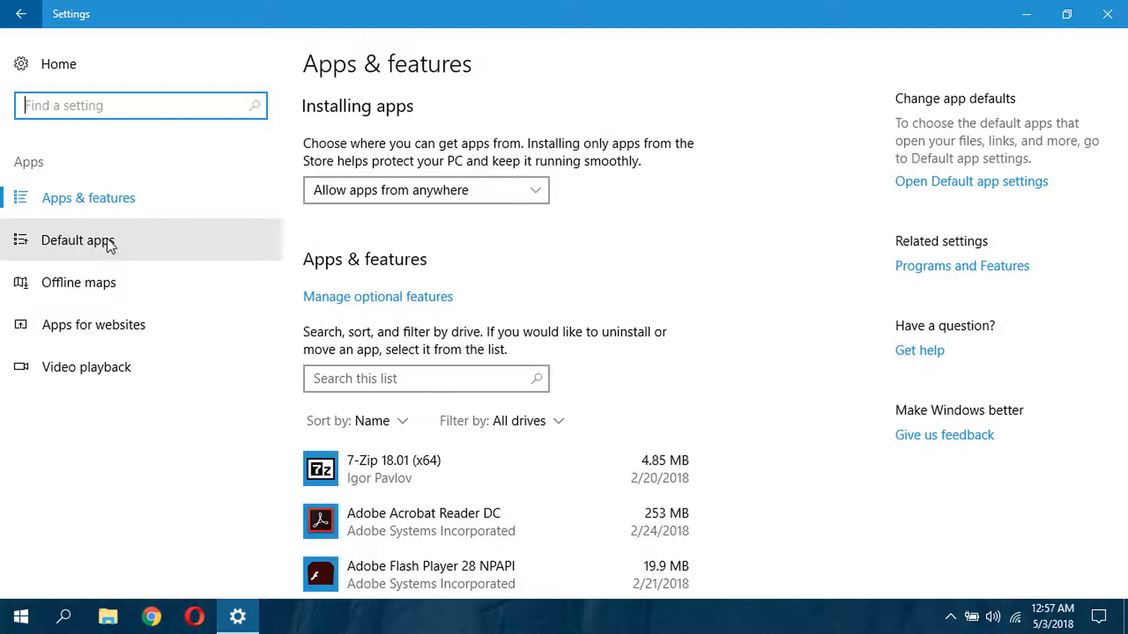
- In Default apps, replace Google Chrome with Opera Internet Browser as the web browser
click(77, 241)
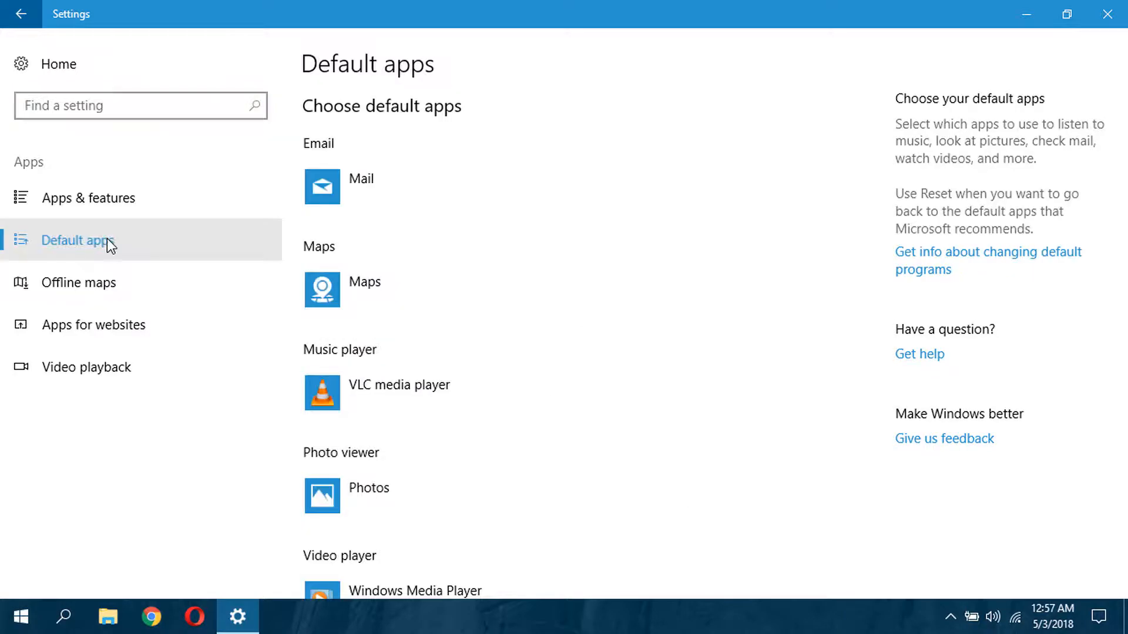
scroll(down, 3)
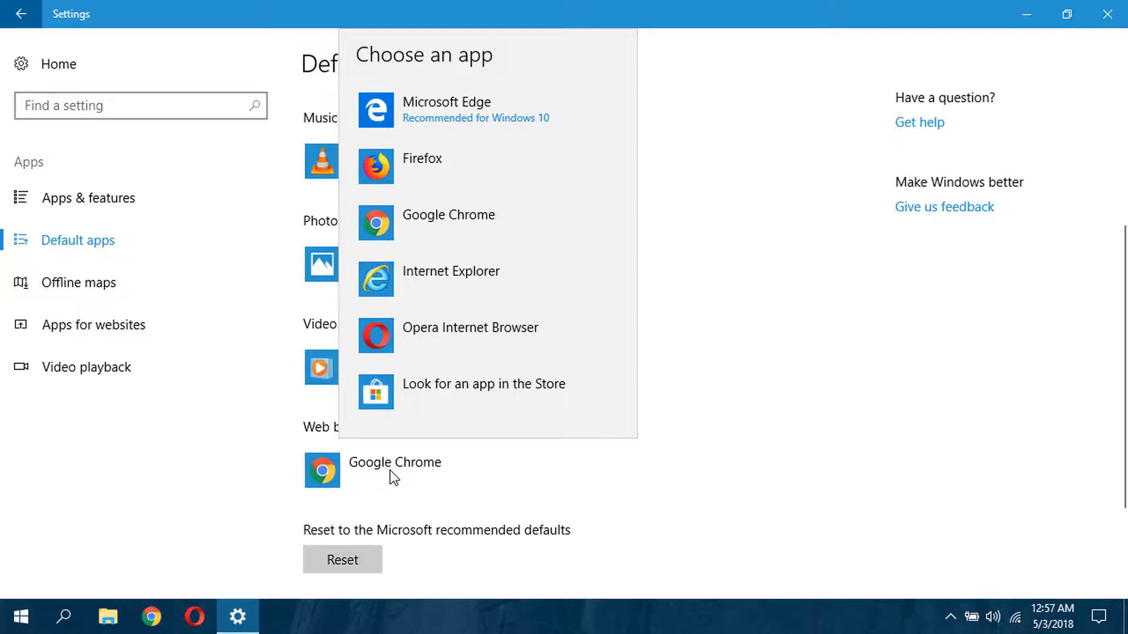
click(470, 327)
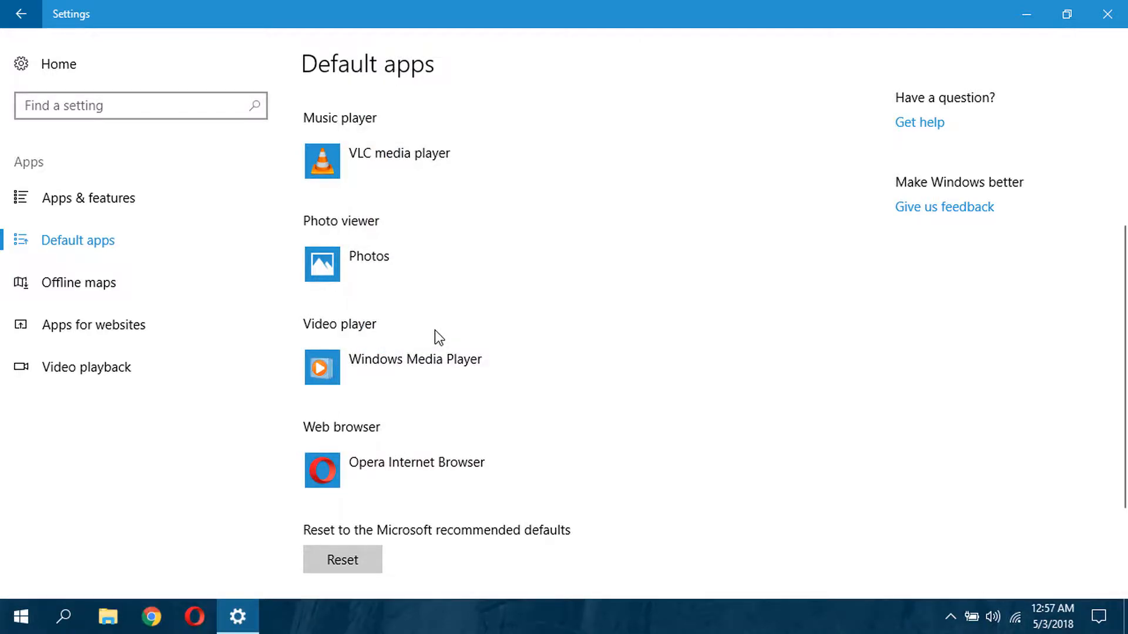
mouse_move(672, 310)
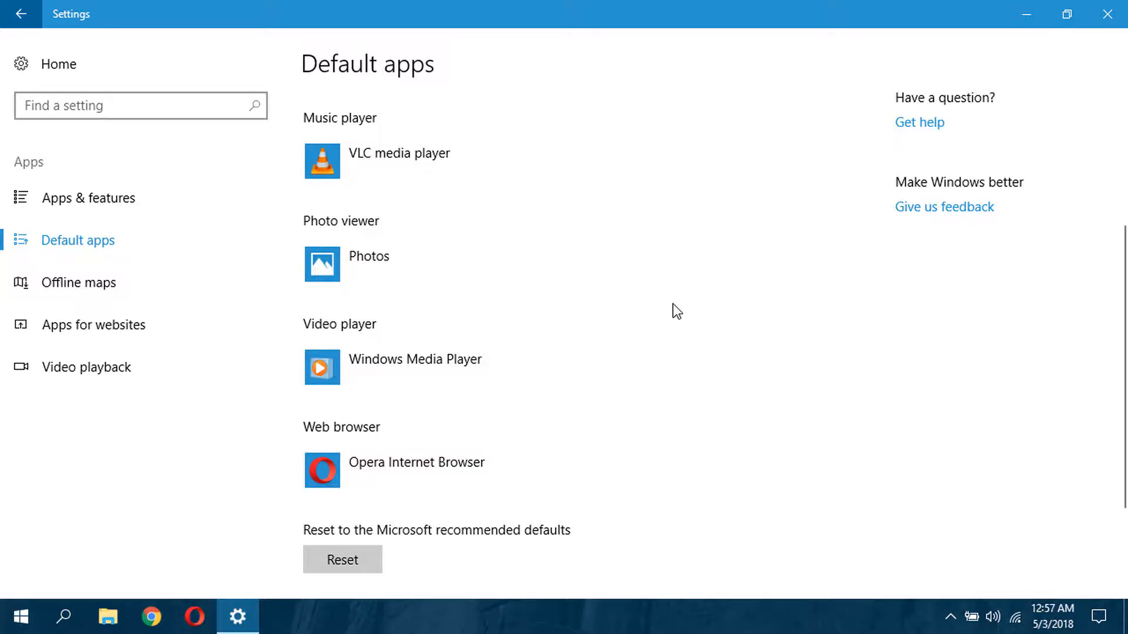
- Close the Settings window to return to the desktop
click(1107, 14)
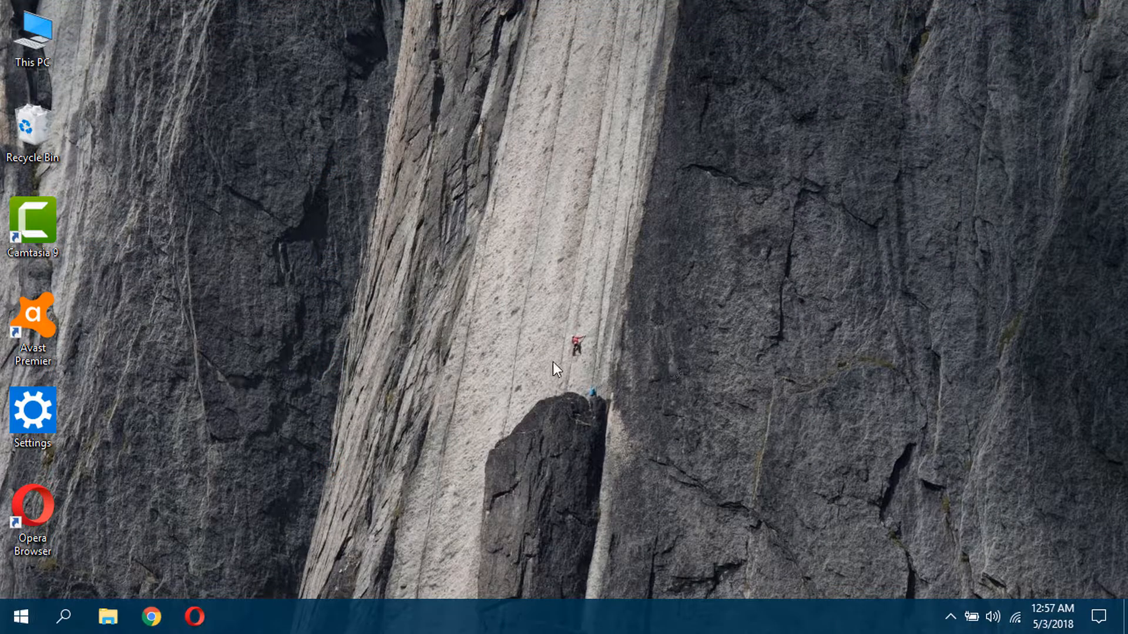
mouse_move(524, 326)
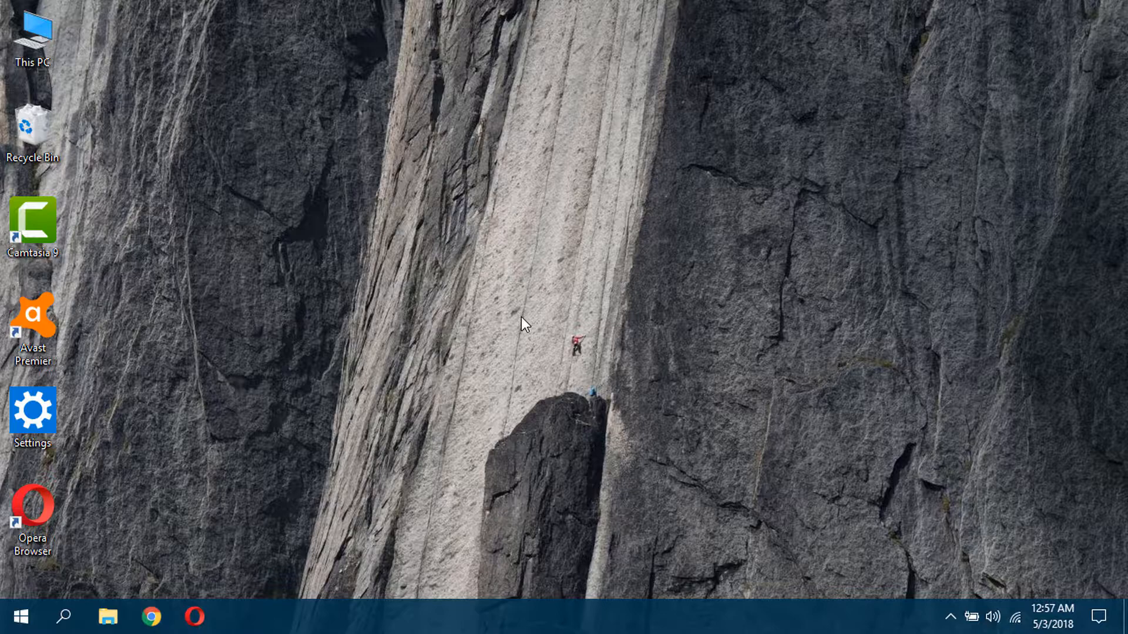